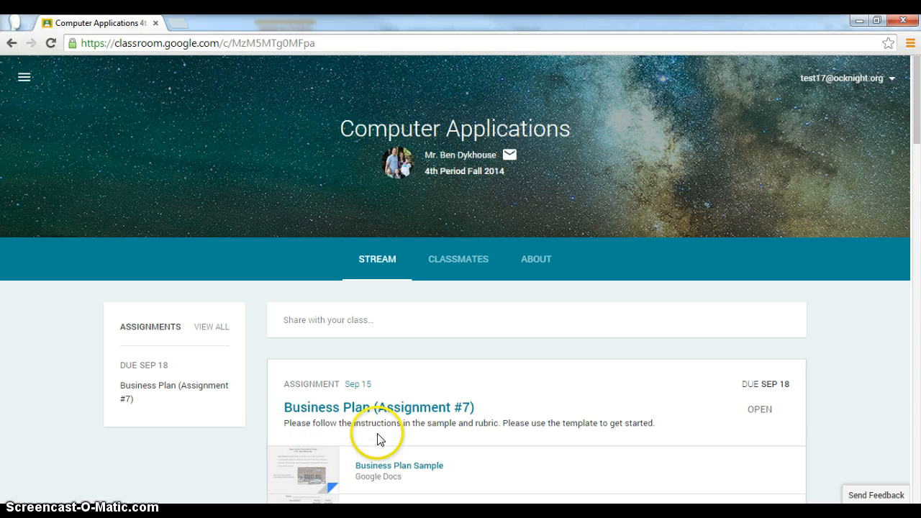
pyautogui.moveTo(377, 408)
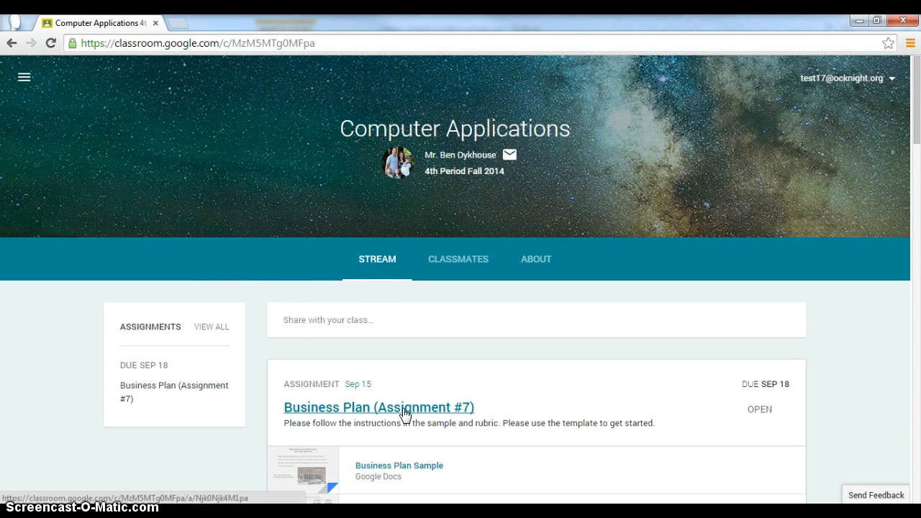
# - Open the Business Plan (Assignment #7) page from the class Stream
pyautogui.click(377, 407)
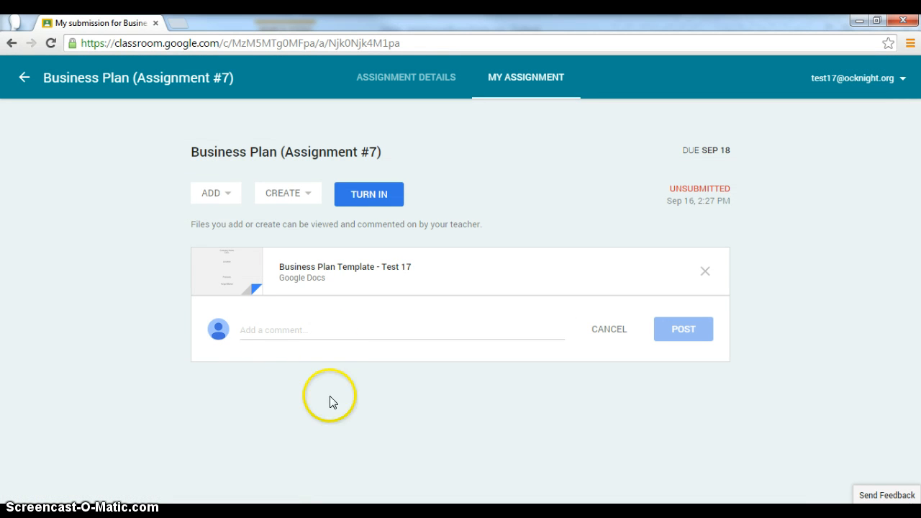
pyautogui.moveTo(216, 193)
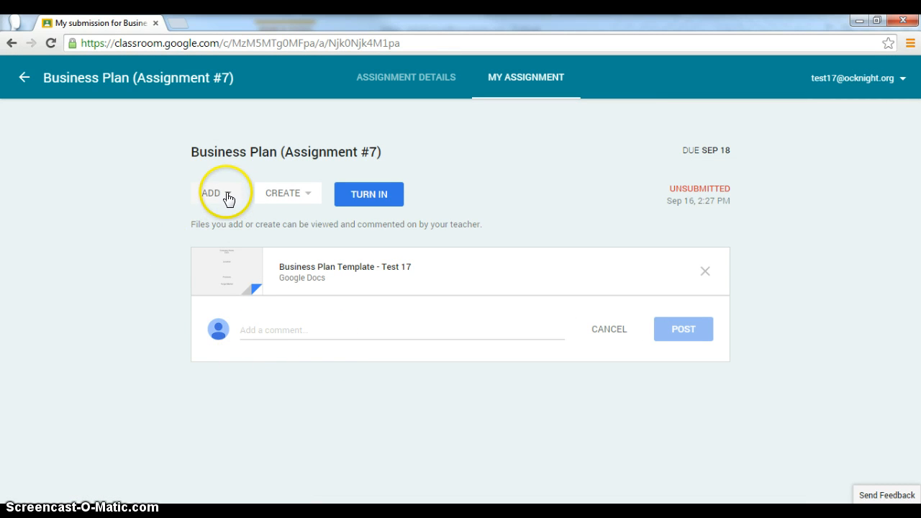
# - Choose Google Drive from the Add menu to attach work
pyautogui.click(216, 193)
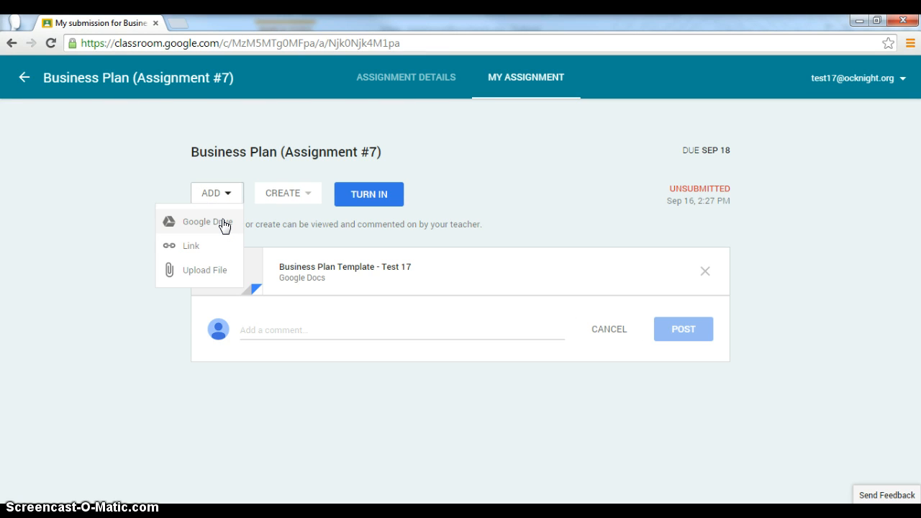
pyautogui.click(204, 222)
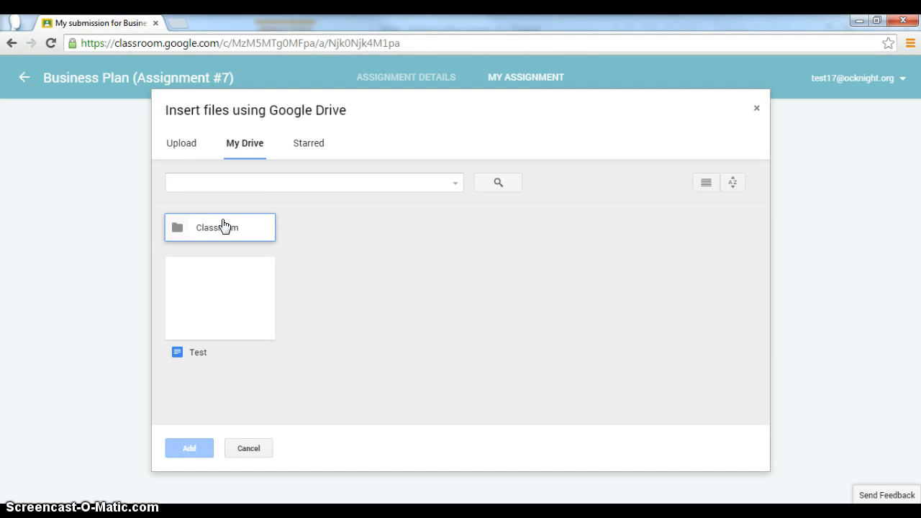
# - Search Drive for 'Busi' and attach 'Business Plan Template - Test 17'
pyautogui.click(314, 181)
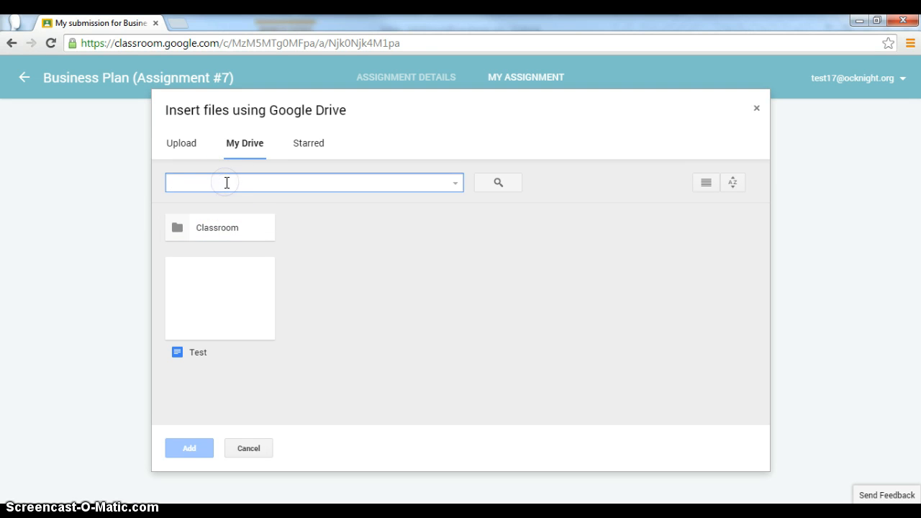
pyautogui.write('B')
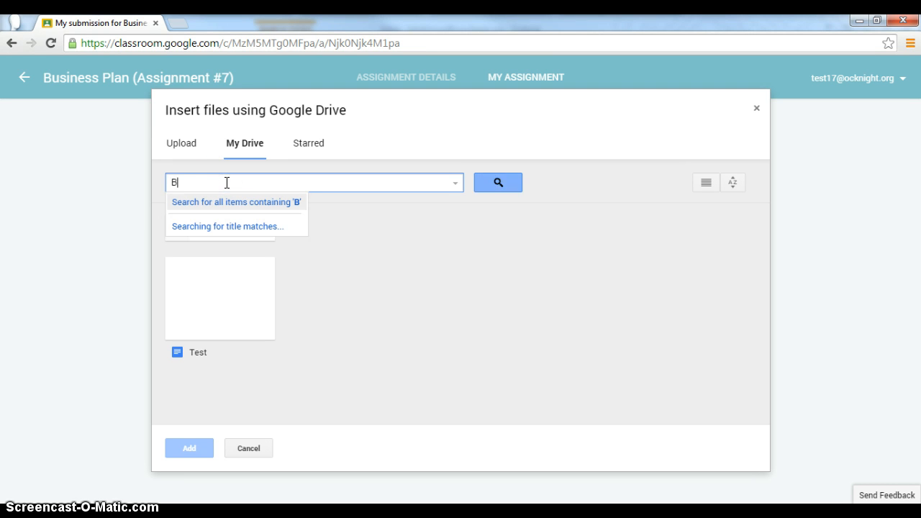
pyautogui.write('usiness Plan')
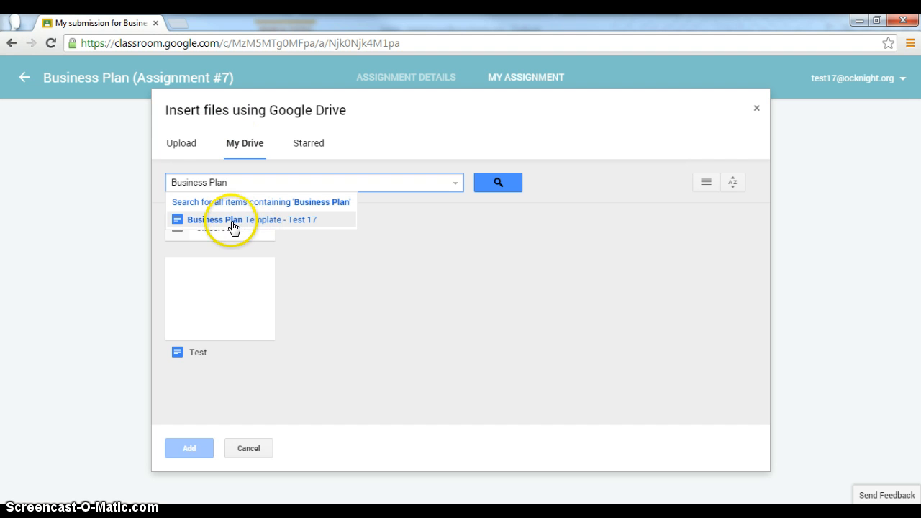
pyautogui.click(250, 219)
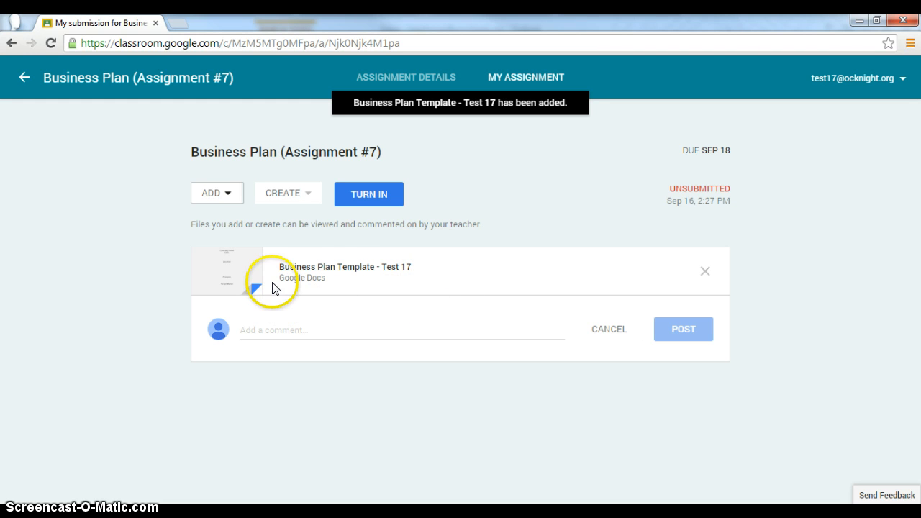
pyautogui.moveTo(310, 309)
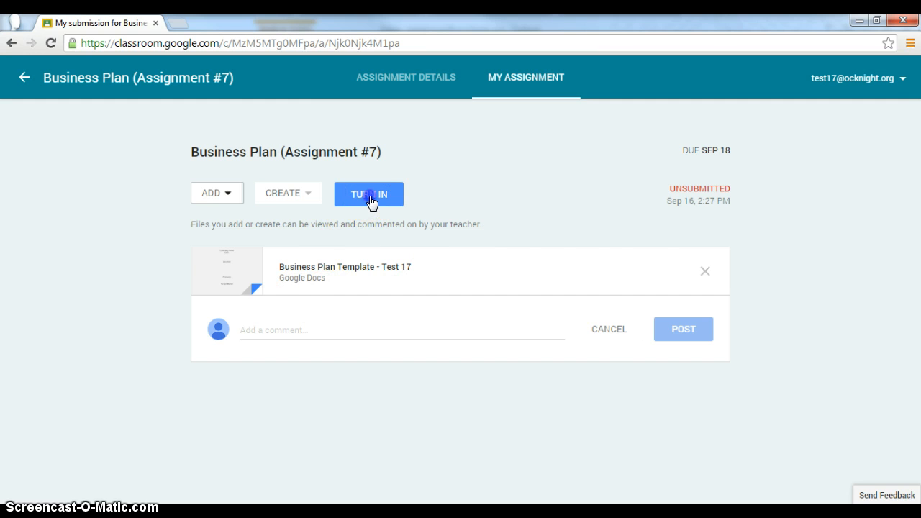
# - Turn in the assignment to bring up the confirmation dialog
pyautogui.click(369, 194)
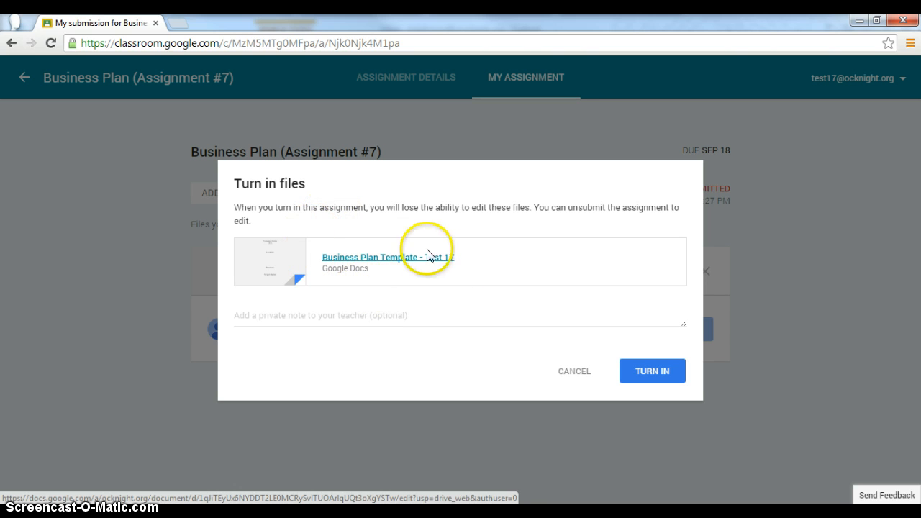
# - Confirm turning in Business Plan Template - Test 17, marking the assignment Done
pyautogui.click(650, 372)
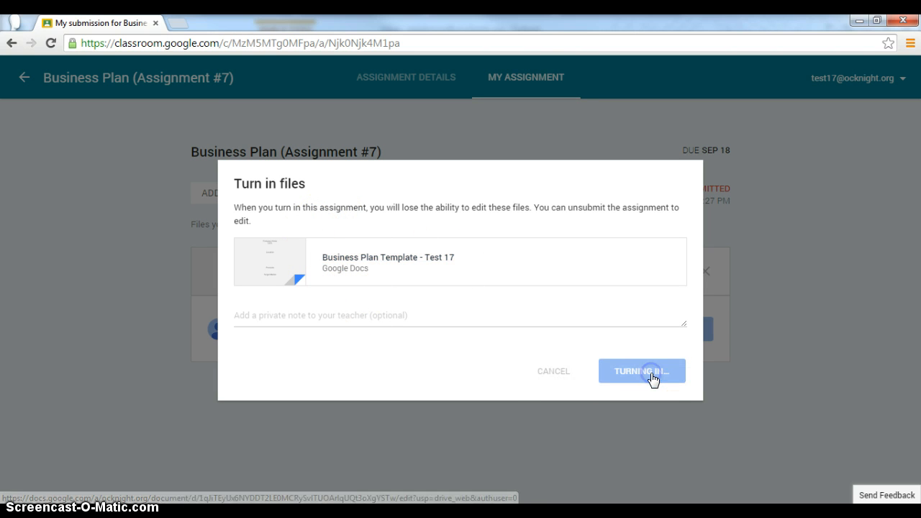
pyautogui.click(642, 371)
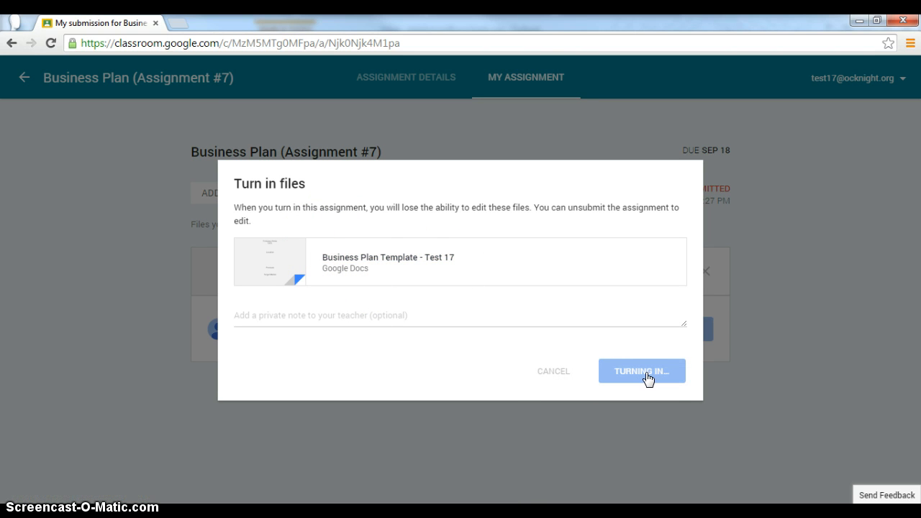
pyautogui.click(642, 371)
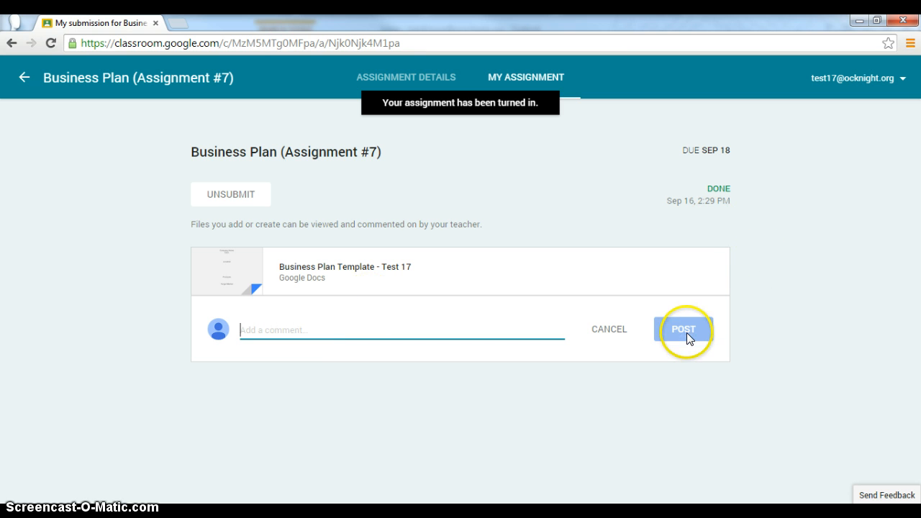
pyautogui.moveTo(559, 314)
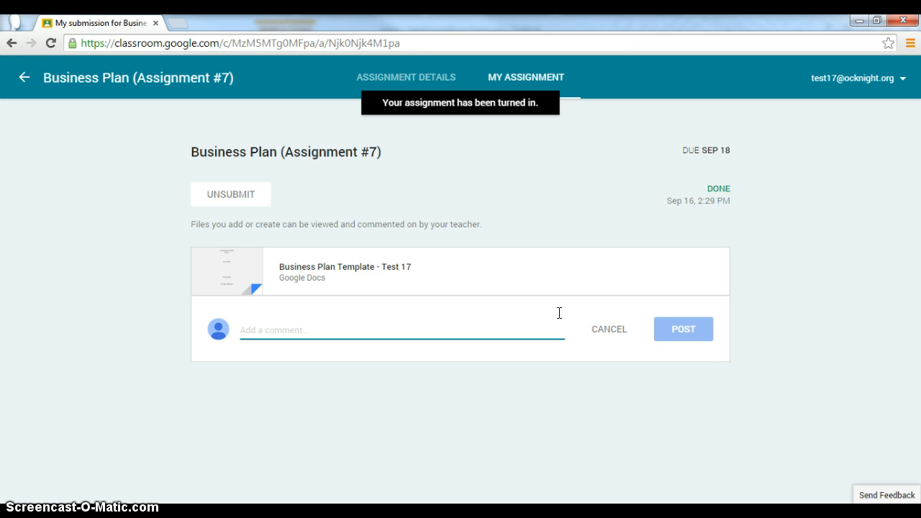